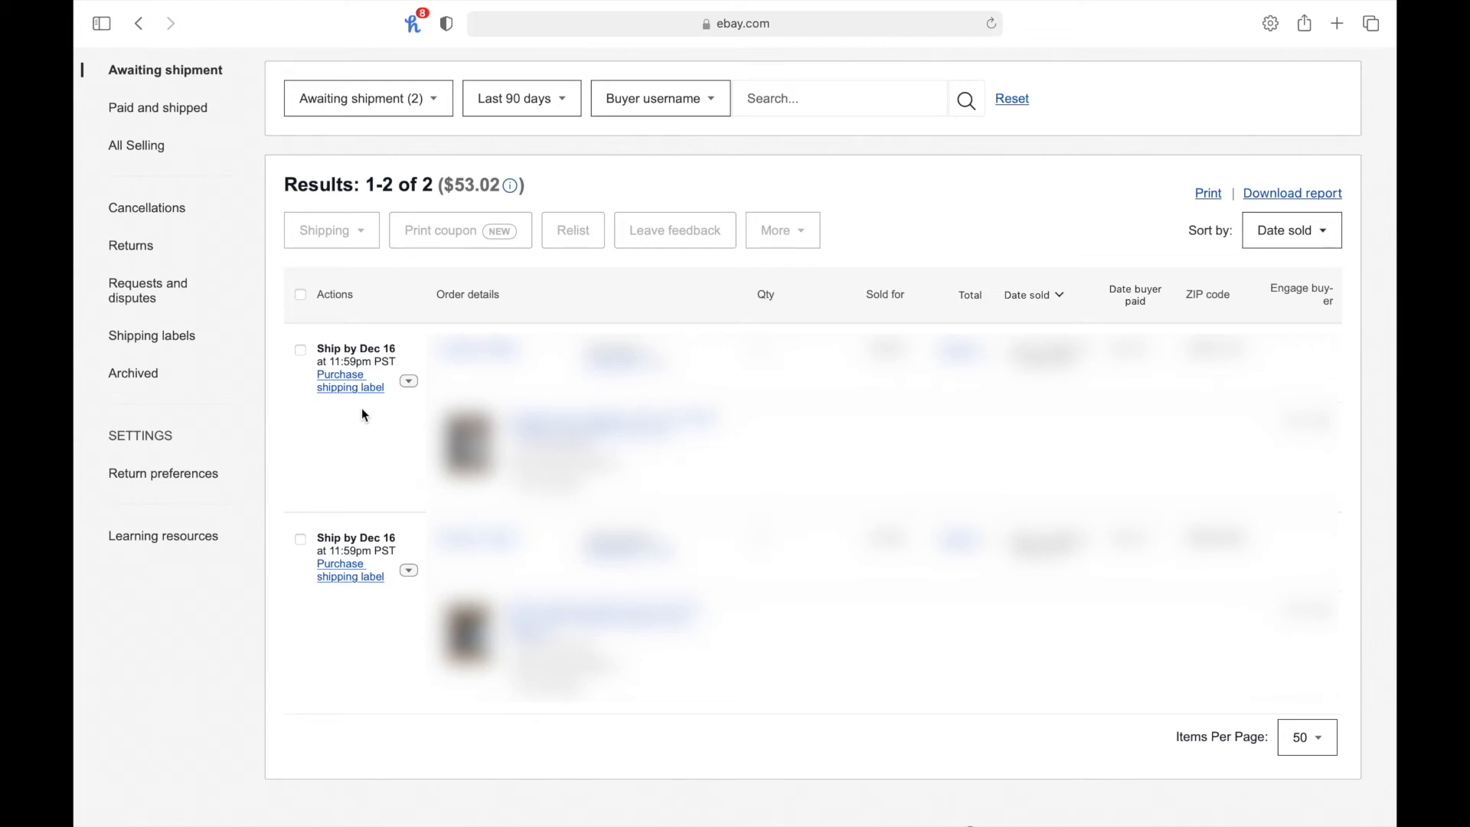
mouse_move(352, 448)
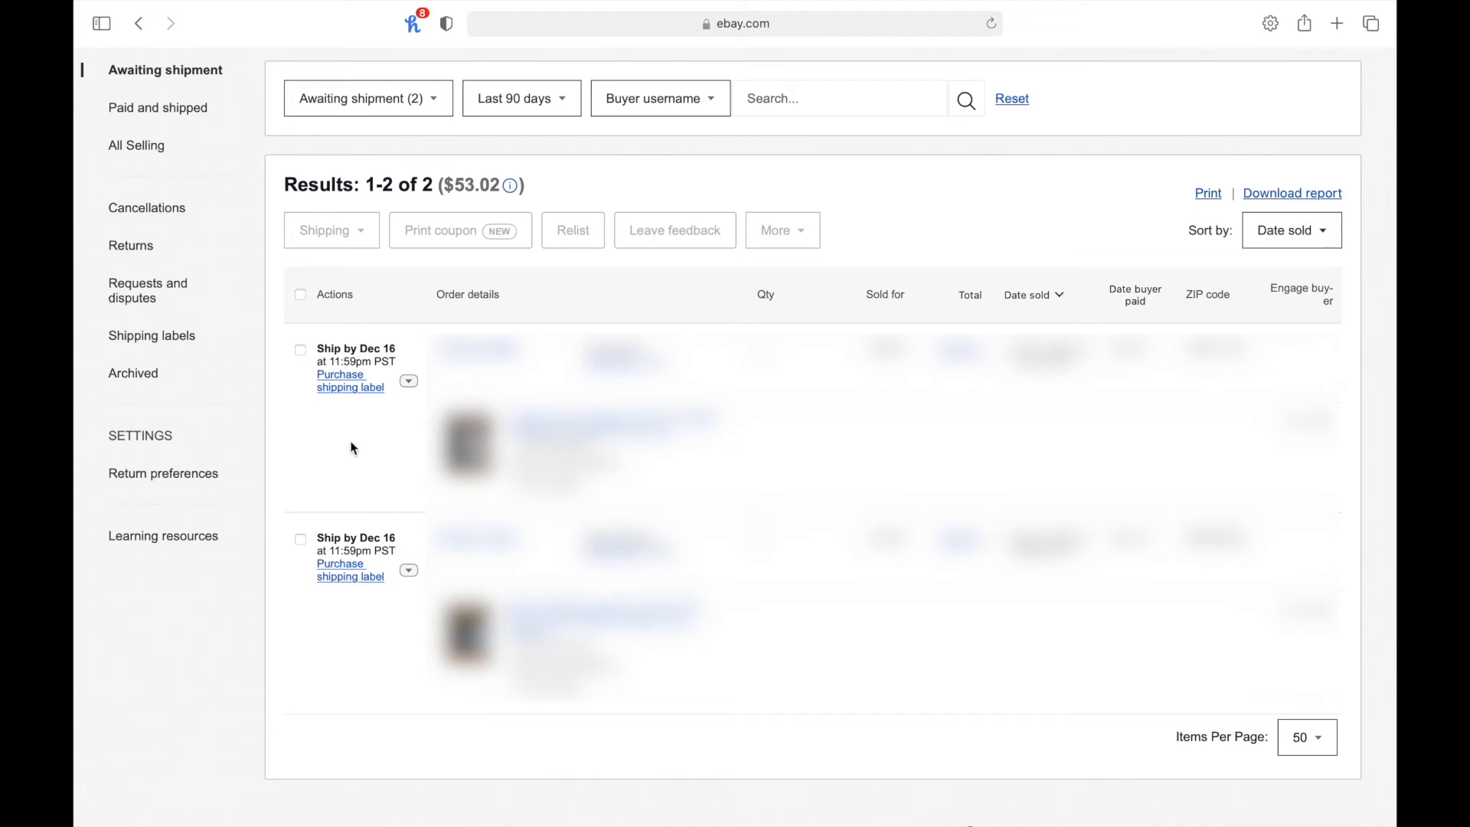
Buy a USPS First-Class Package label ($3.65) for the second awaiting order.
scroll(up, 3)
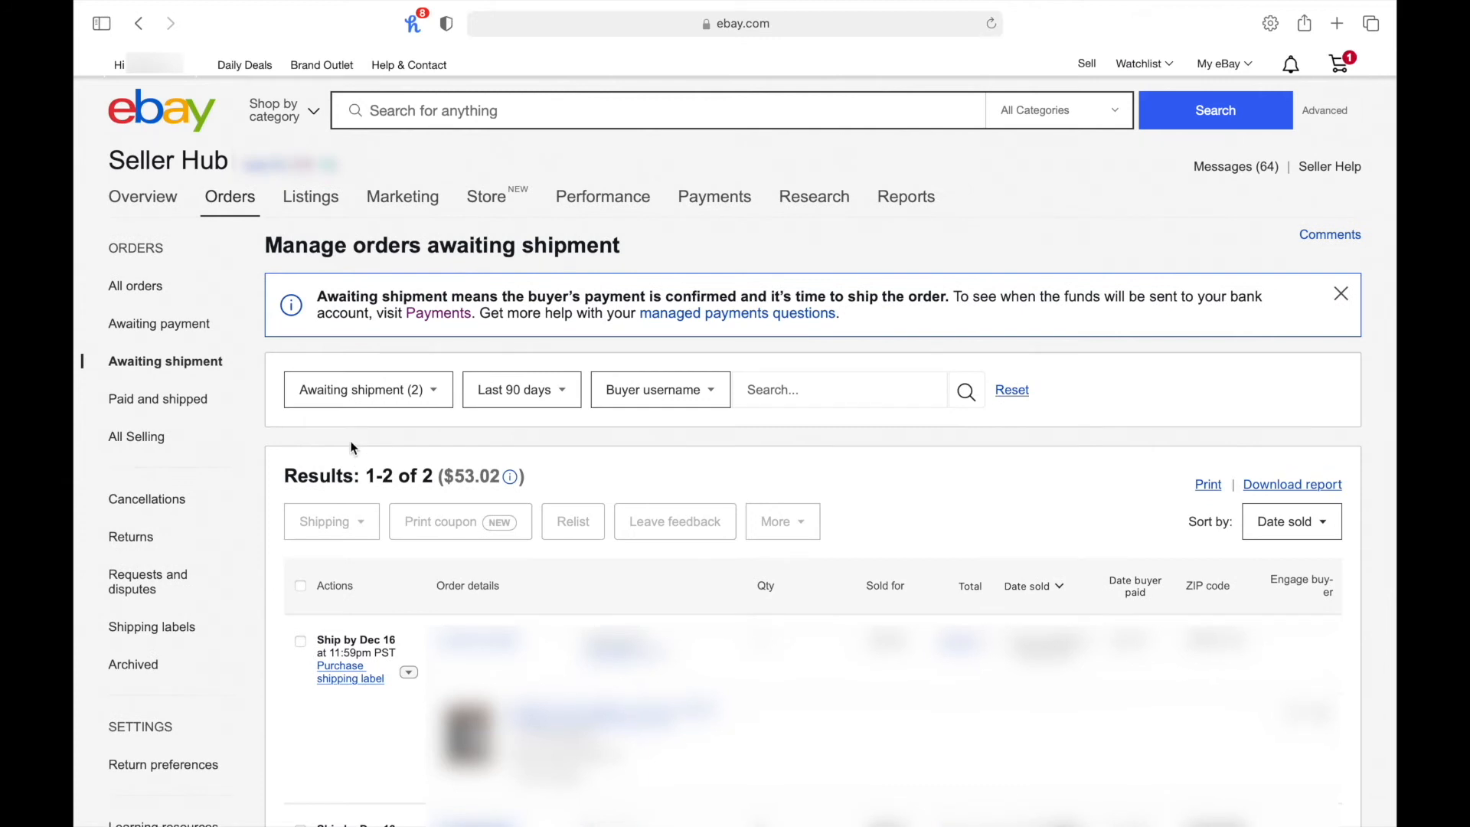
scroll(down, 3)
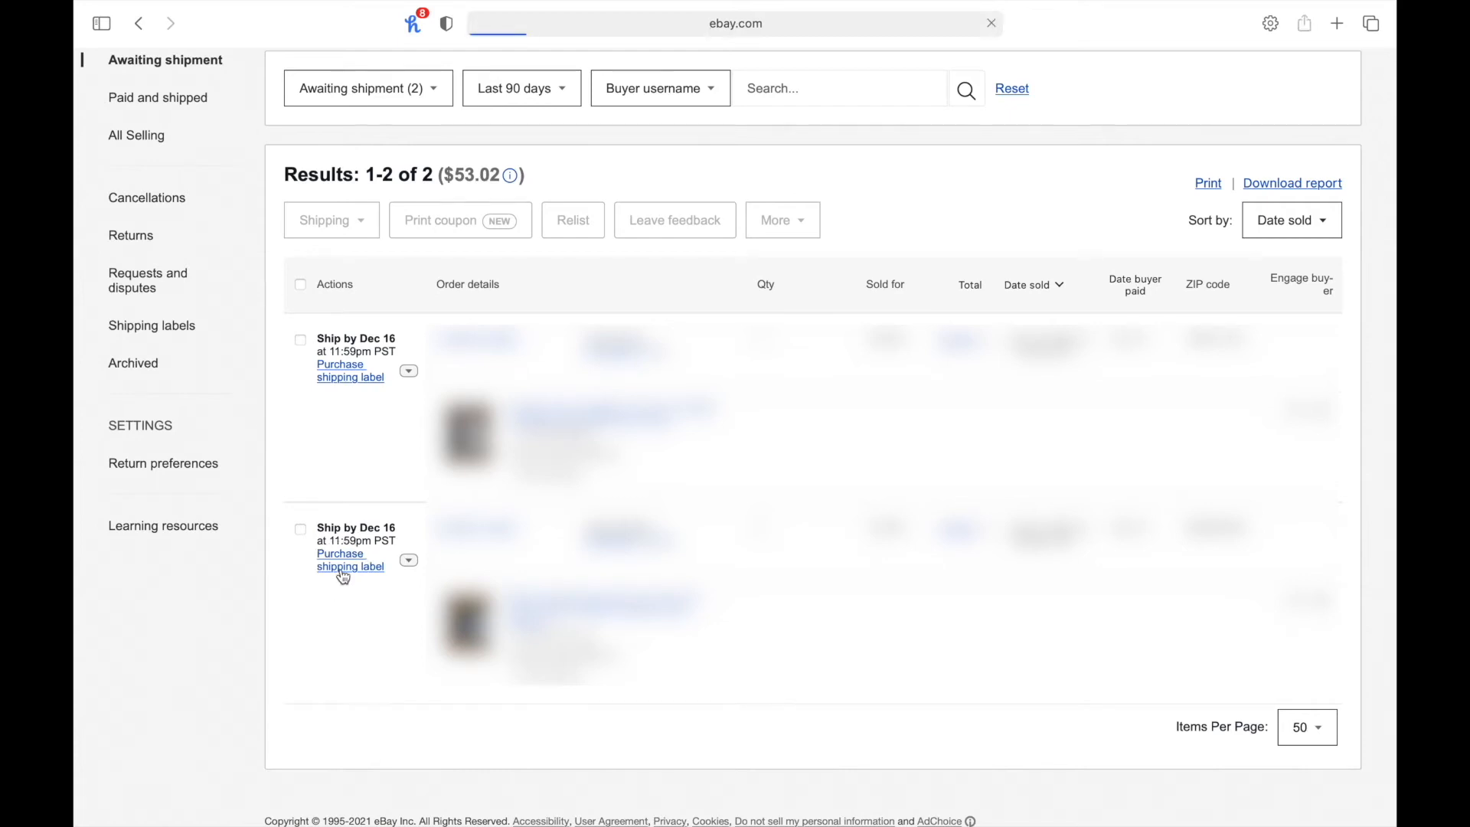
click(350, 560)
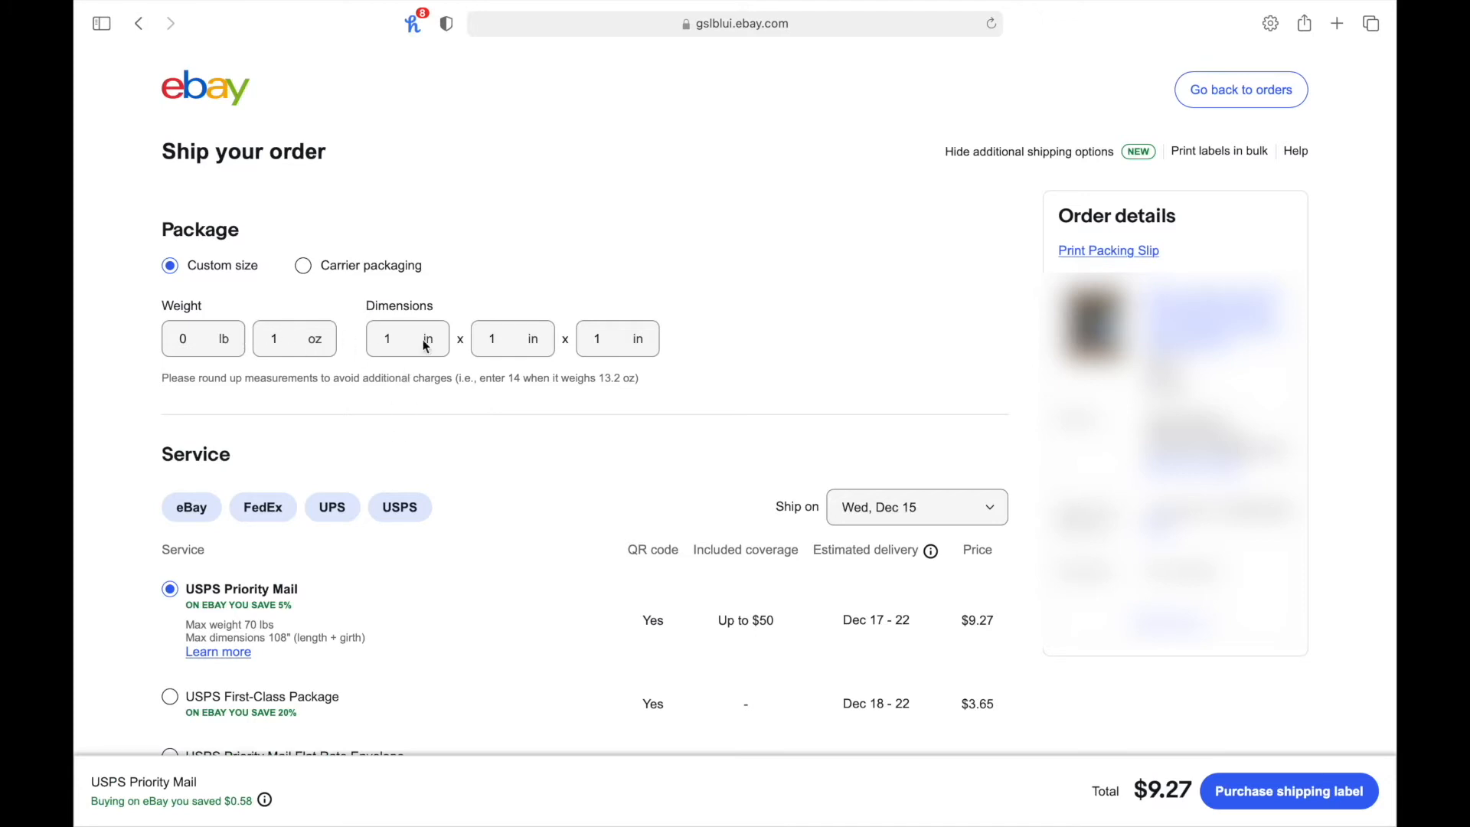
scroll(down, 3)
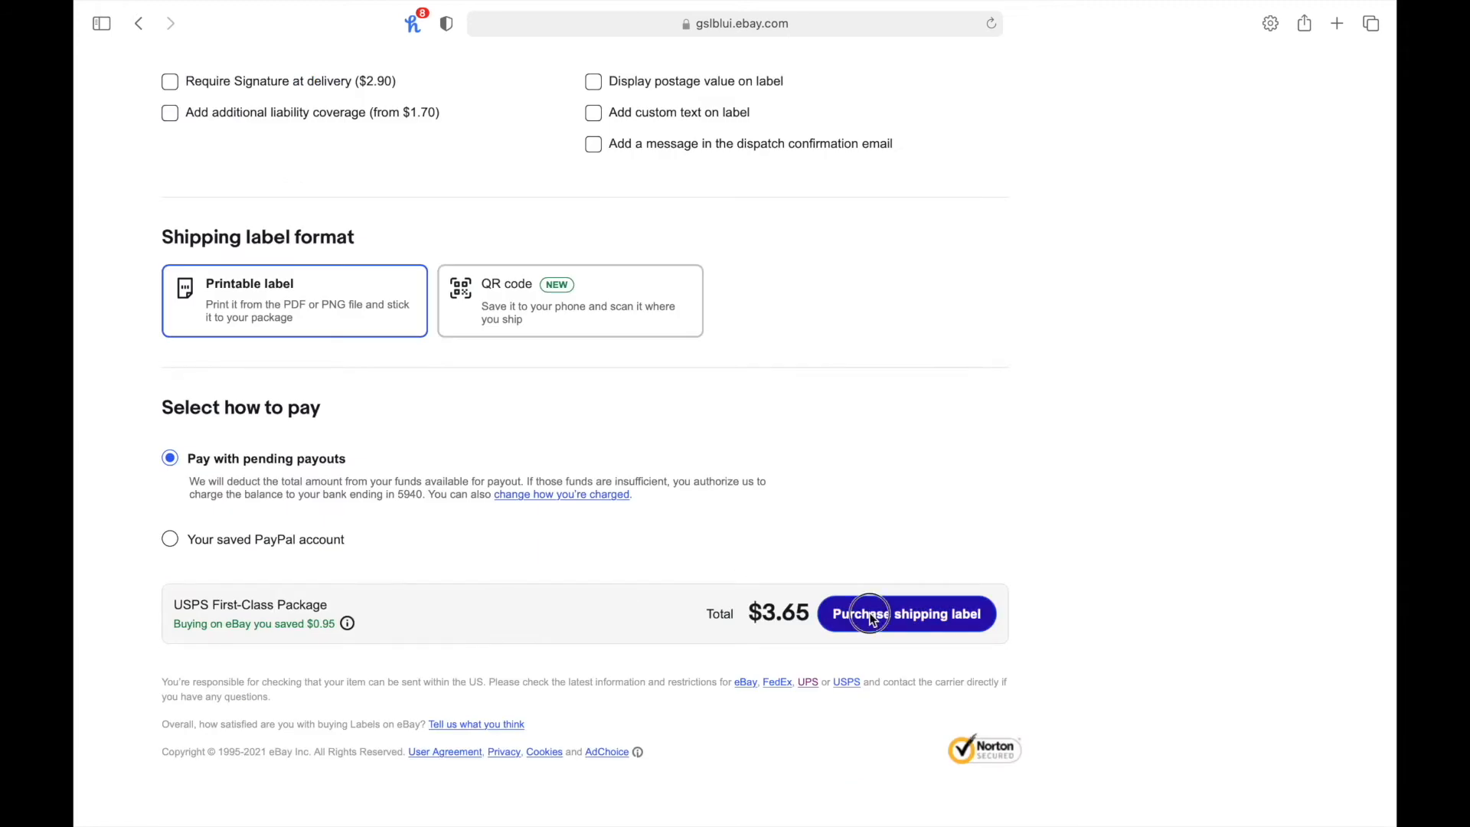
click(906, 614)
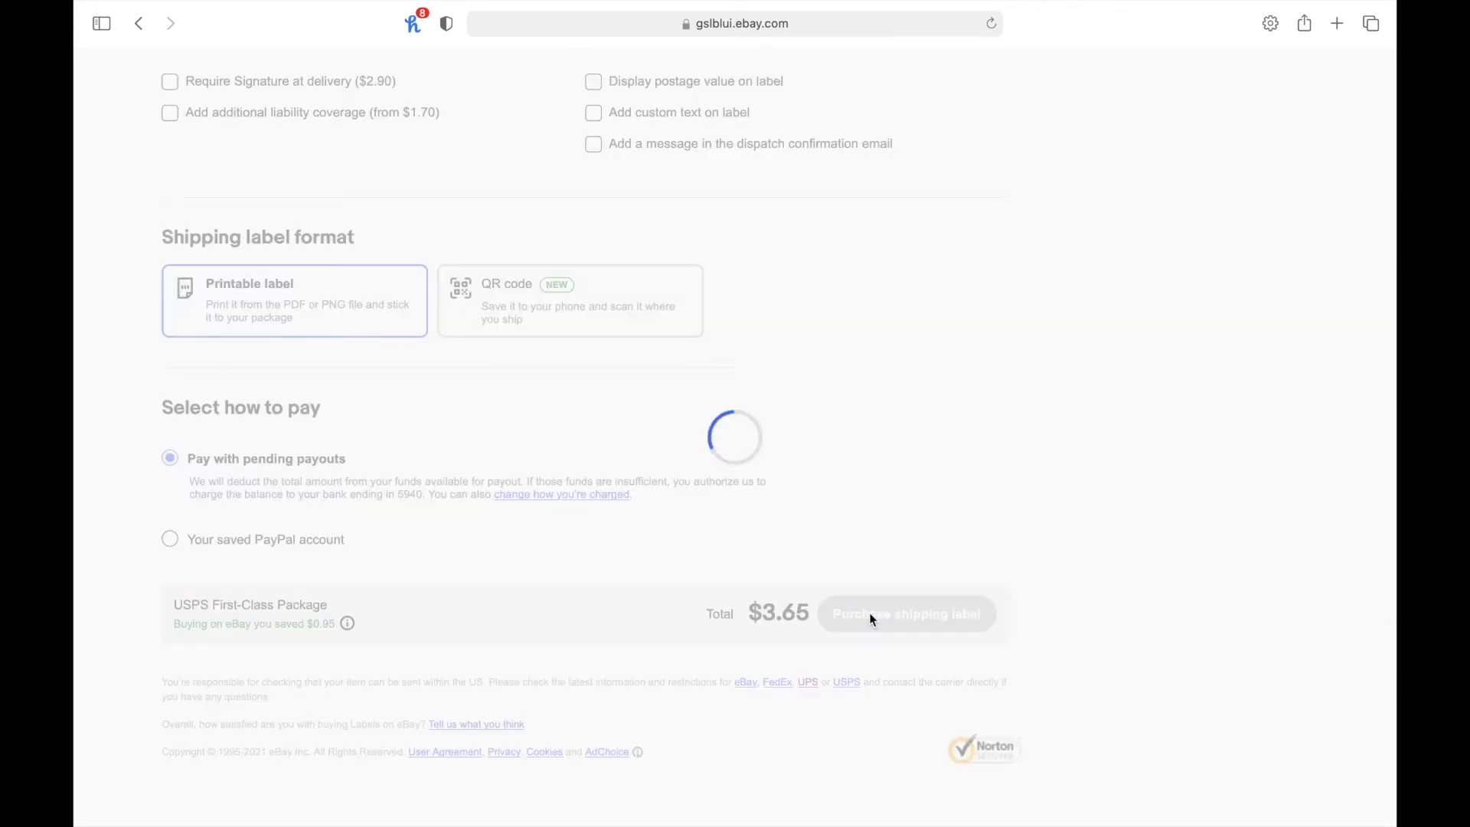
Confirm the First-Class label purchase and print the ready label.
click(906, 613)
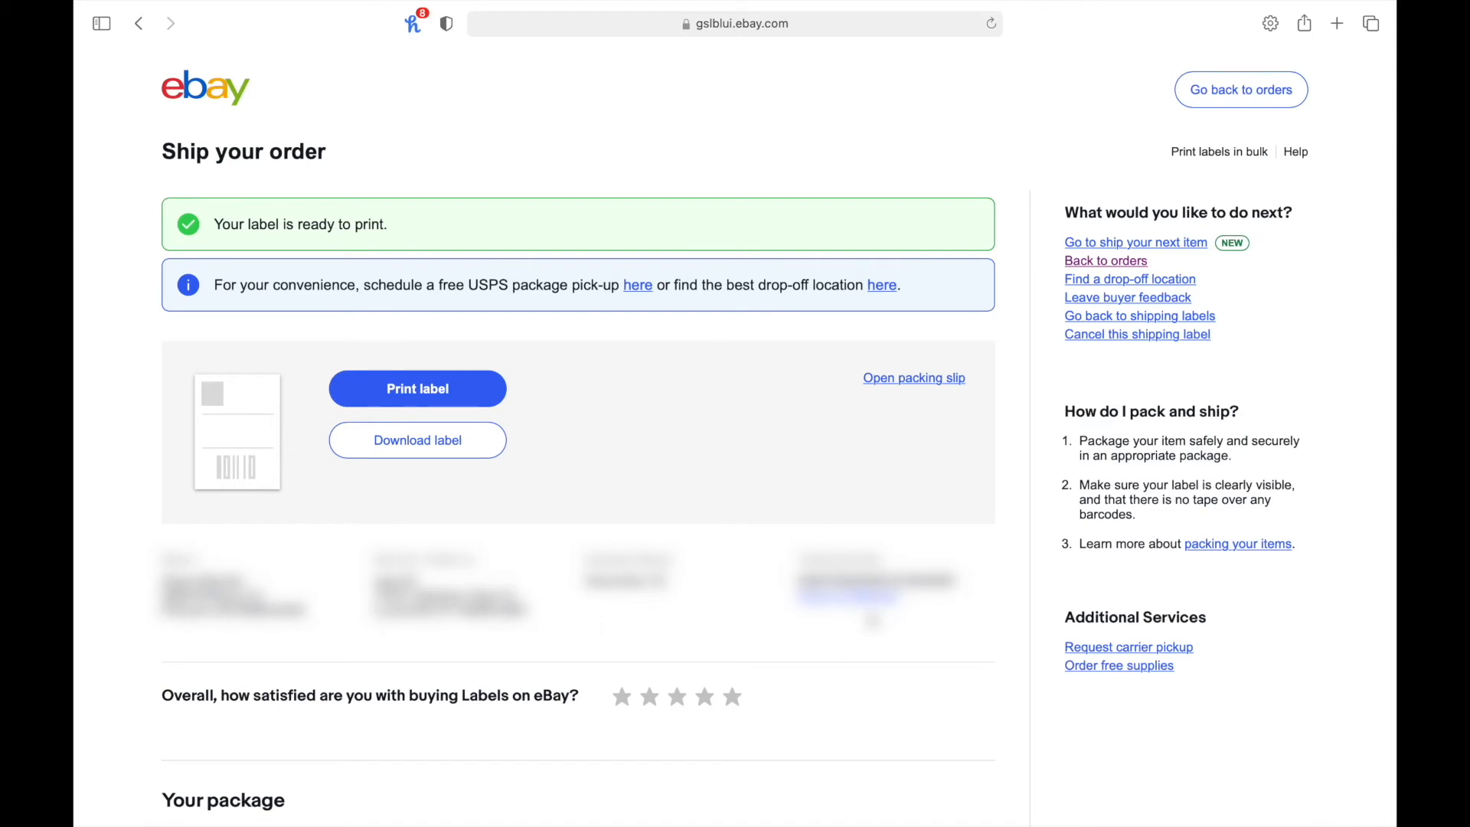
mouse_move(628, 472)
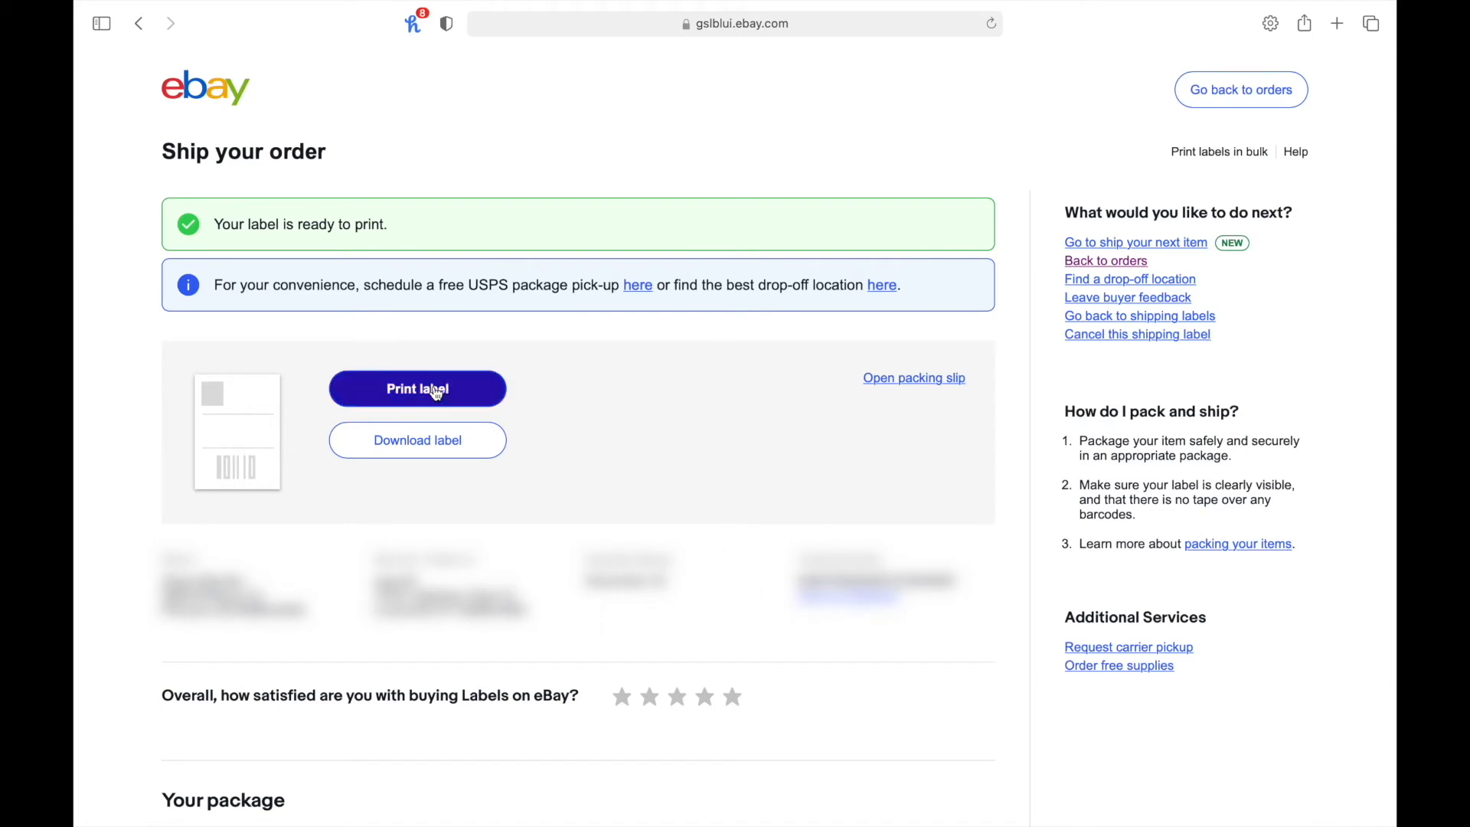
click(417, 388)
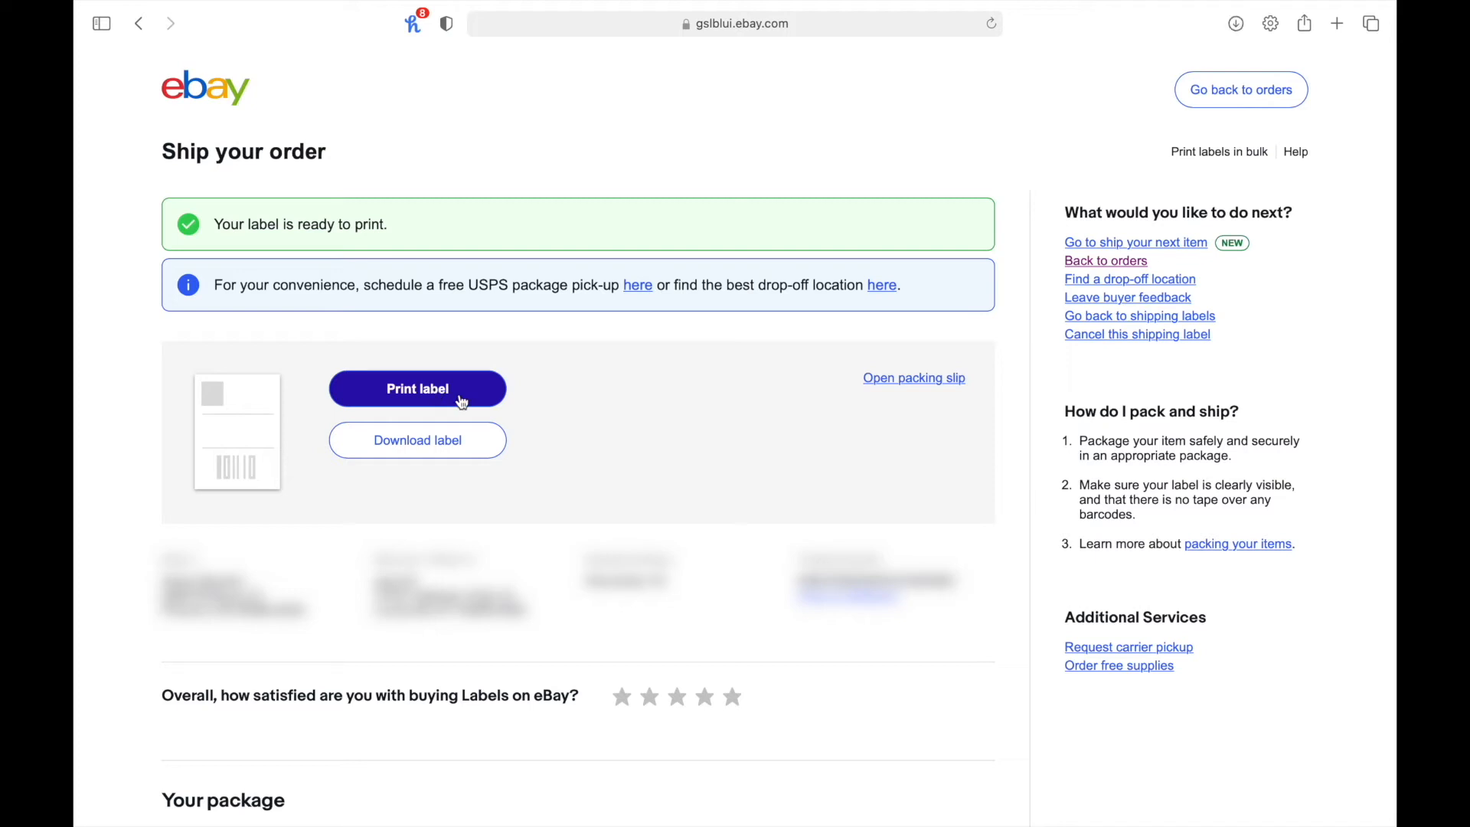
mouse_move(982, 343)
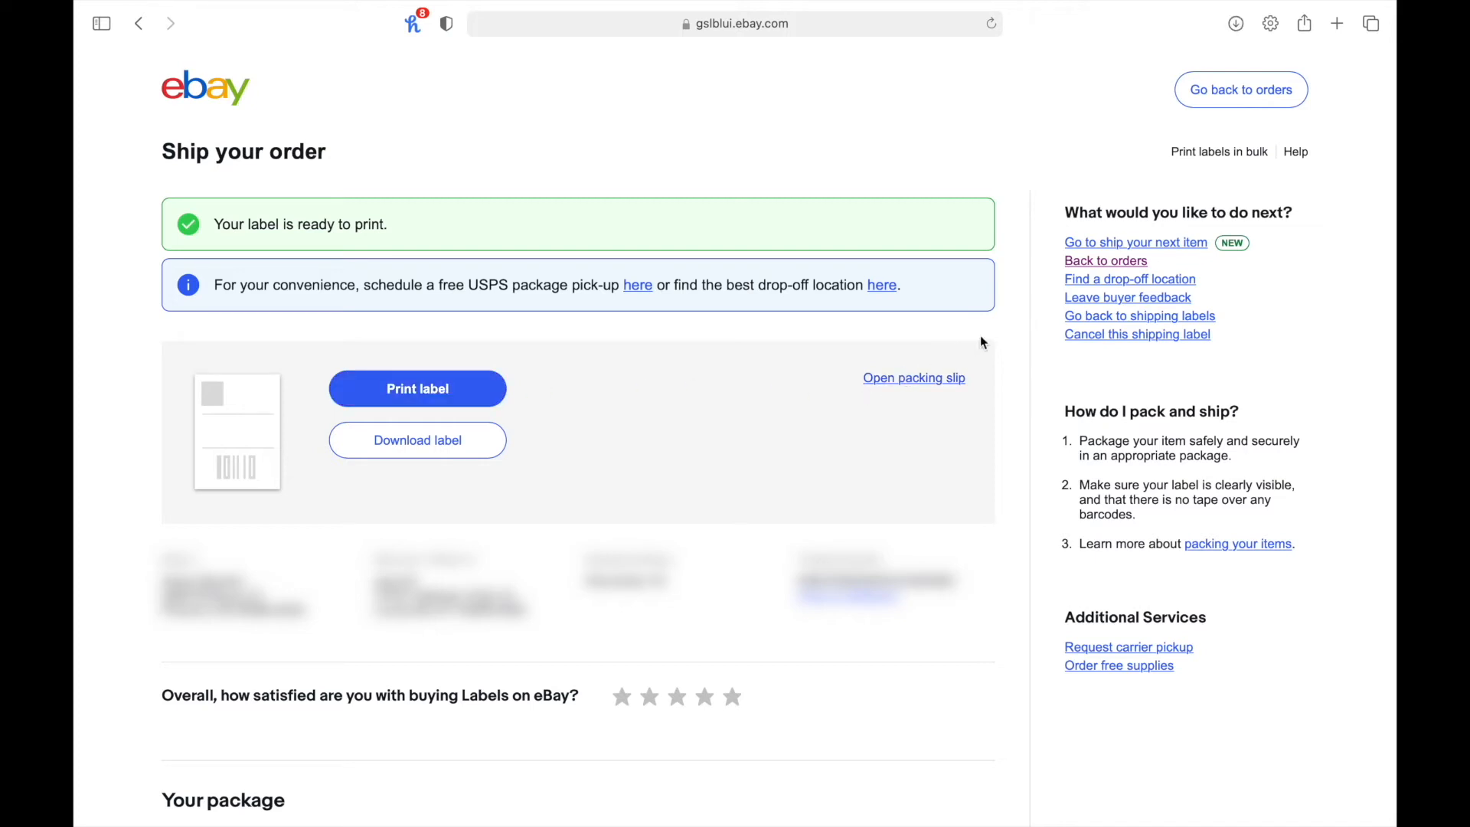
mouse_move(1139, 316)
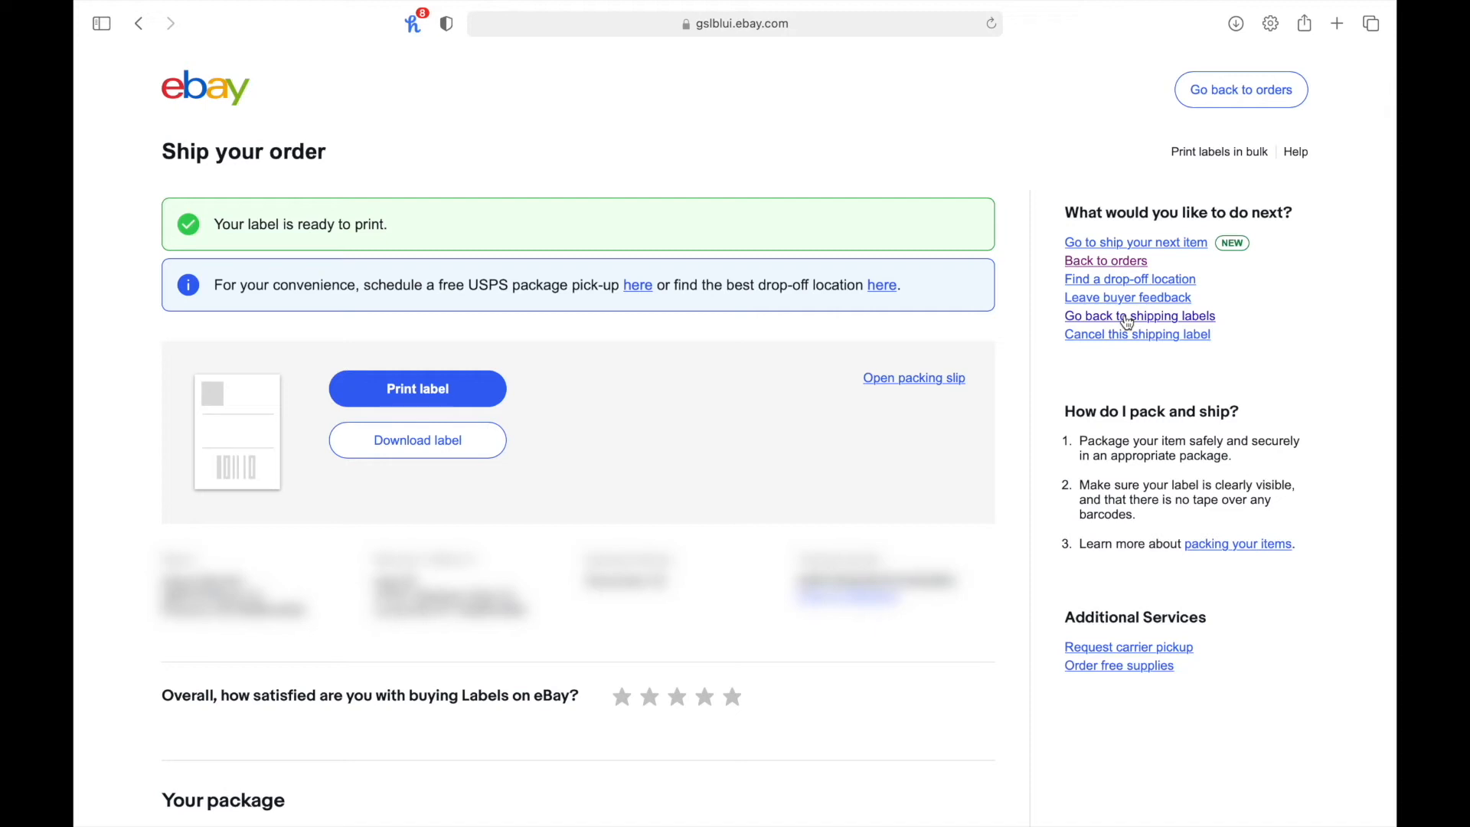
mouse_move(1124, 316)
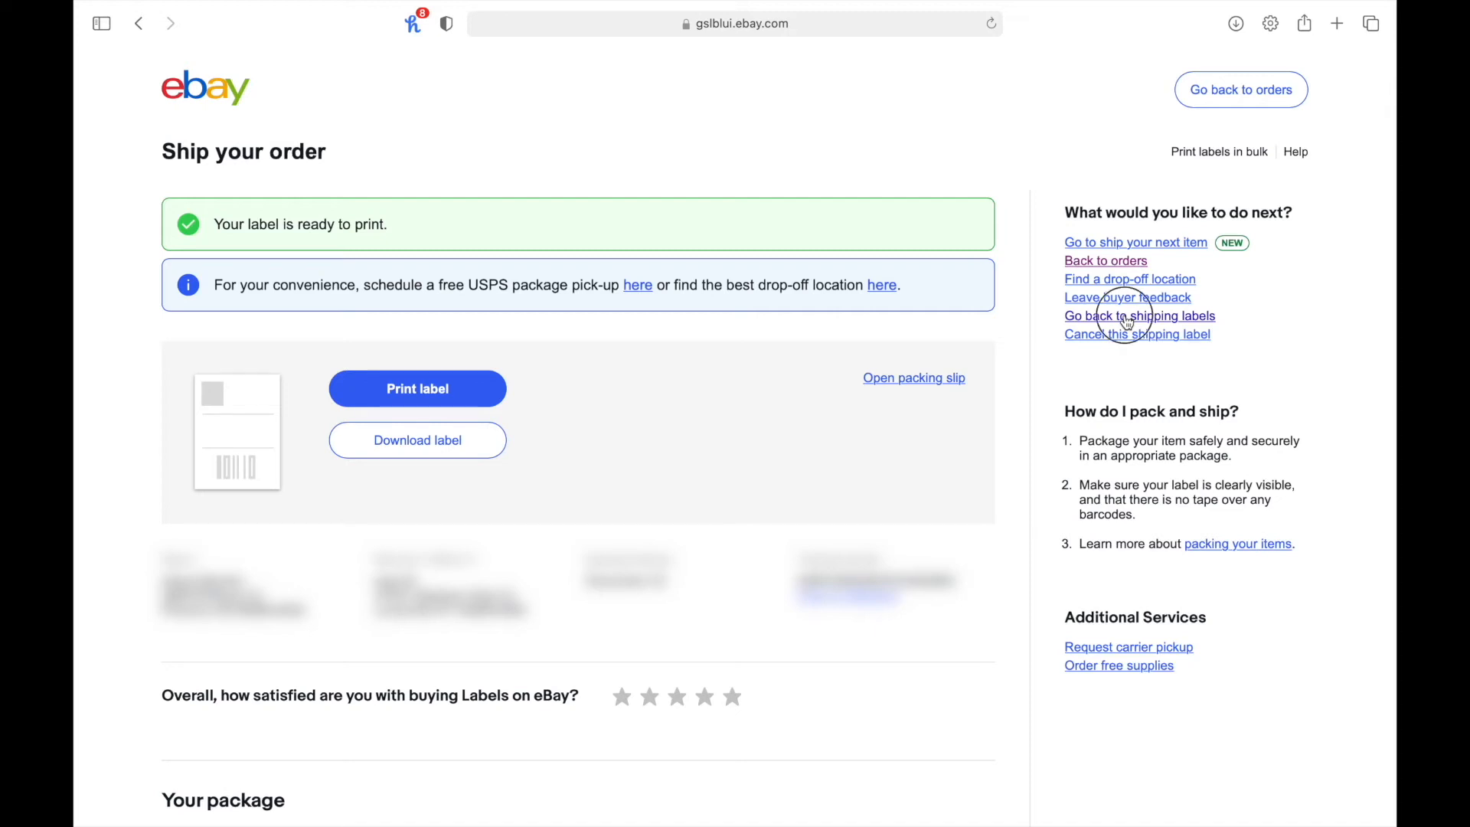
Return to shipping labels and open the Actions menu on the Dec 15 $3.65 label.
click(1140, 317)
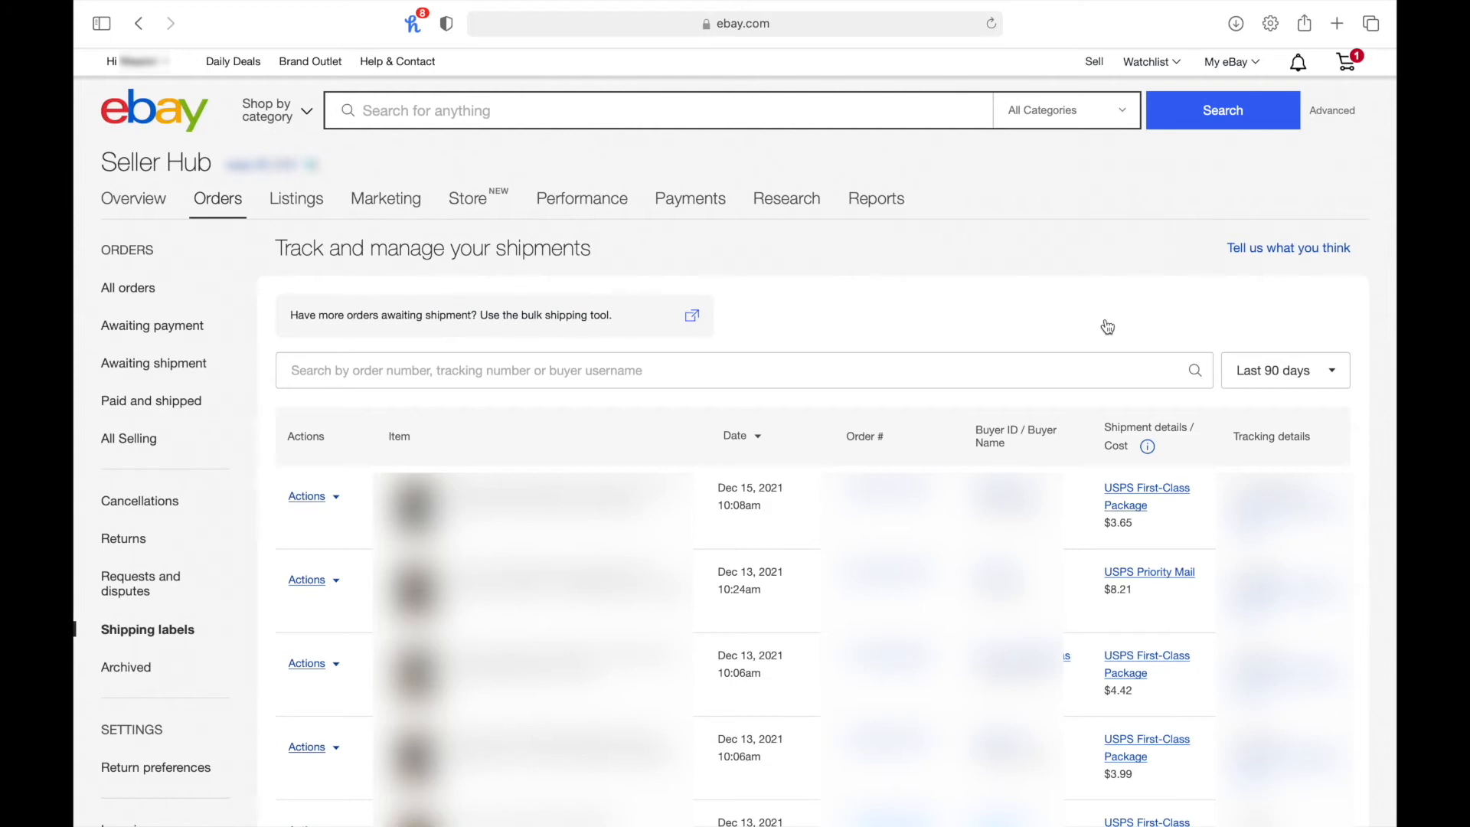
mouse_move(347, 512)
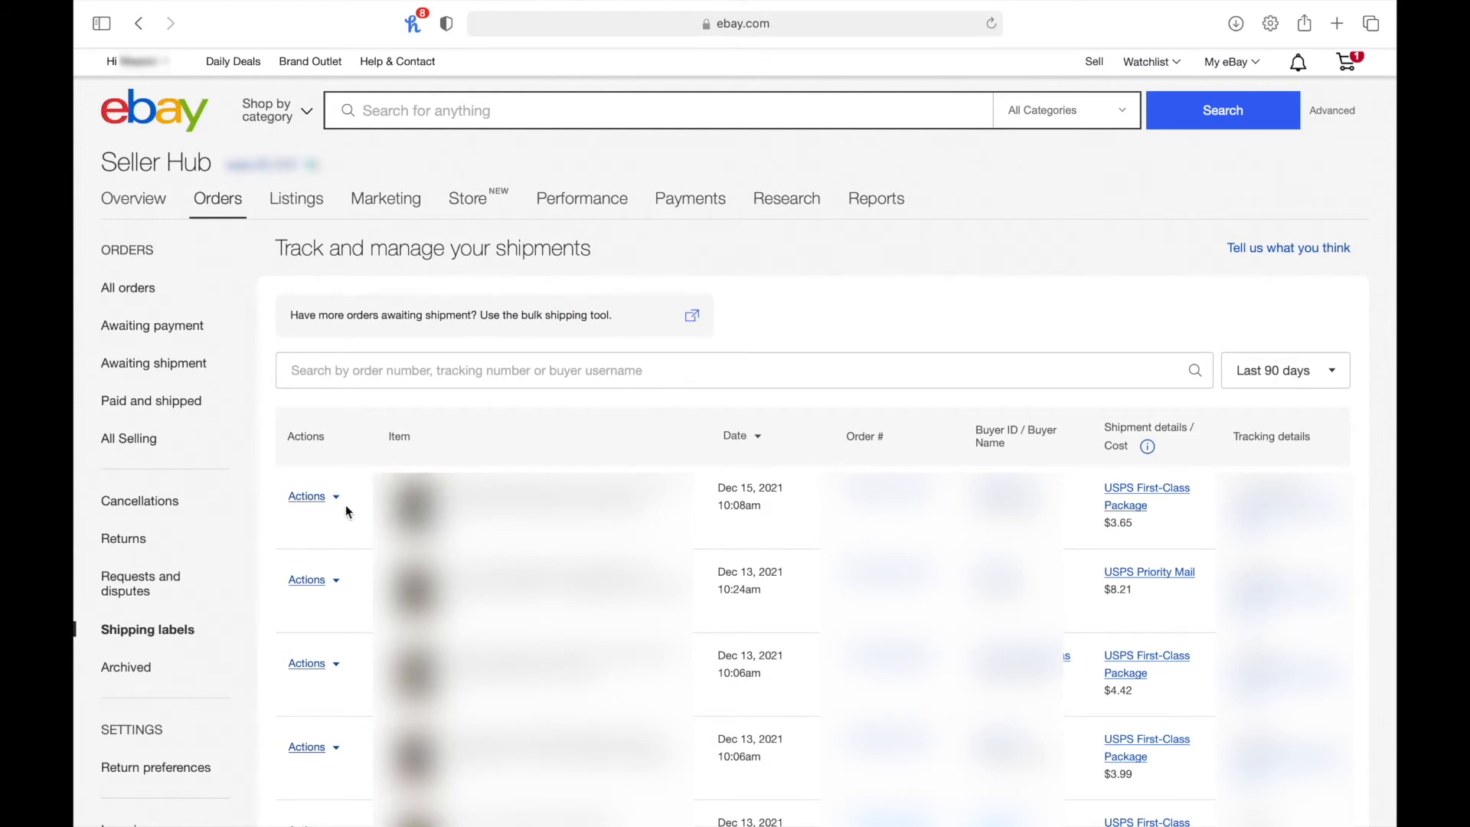
click(306, 496)
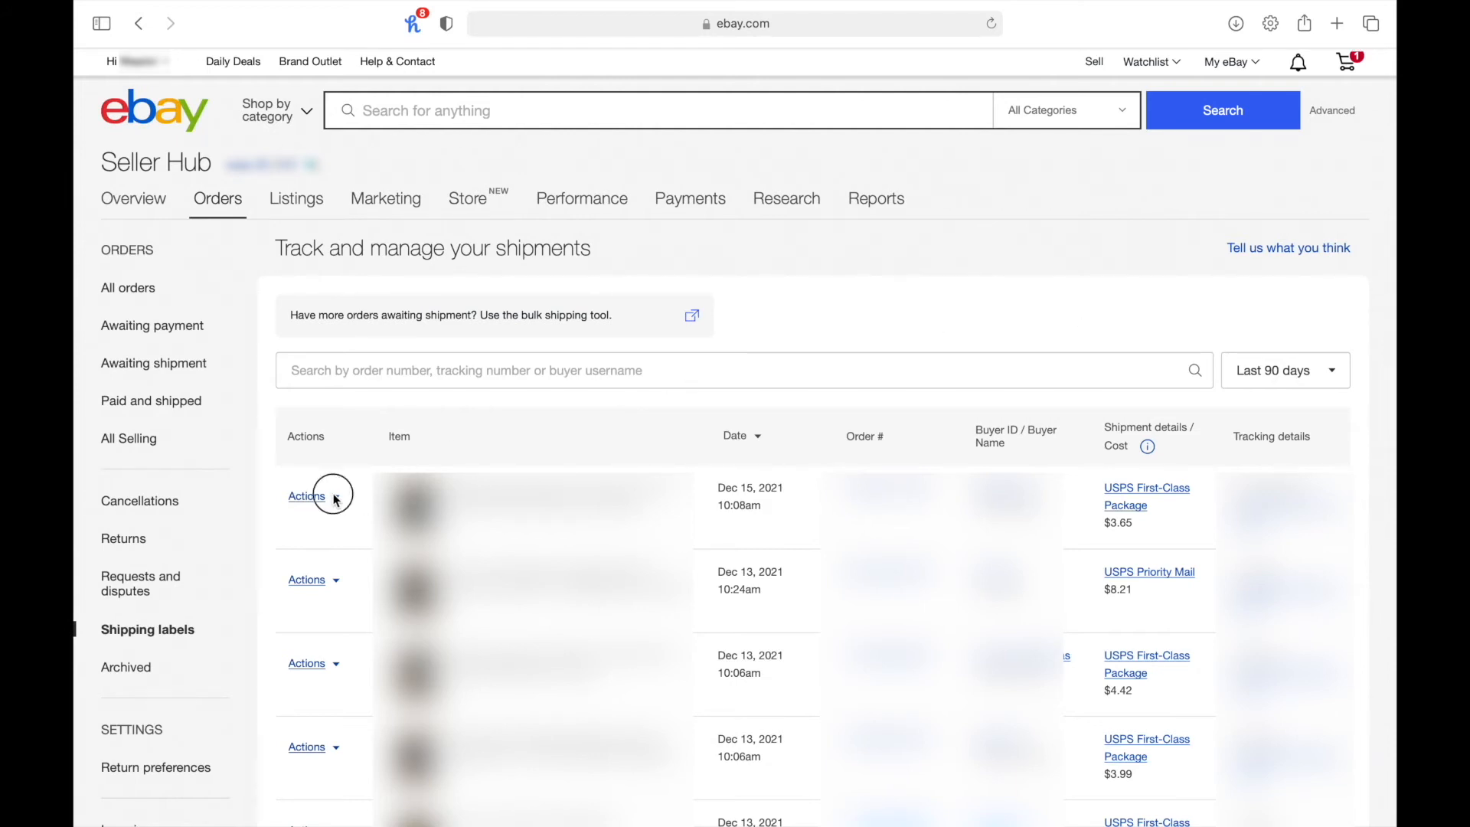
click(306, 496)
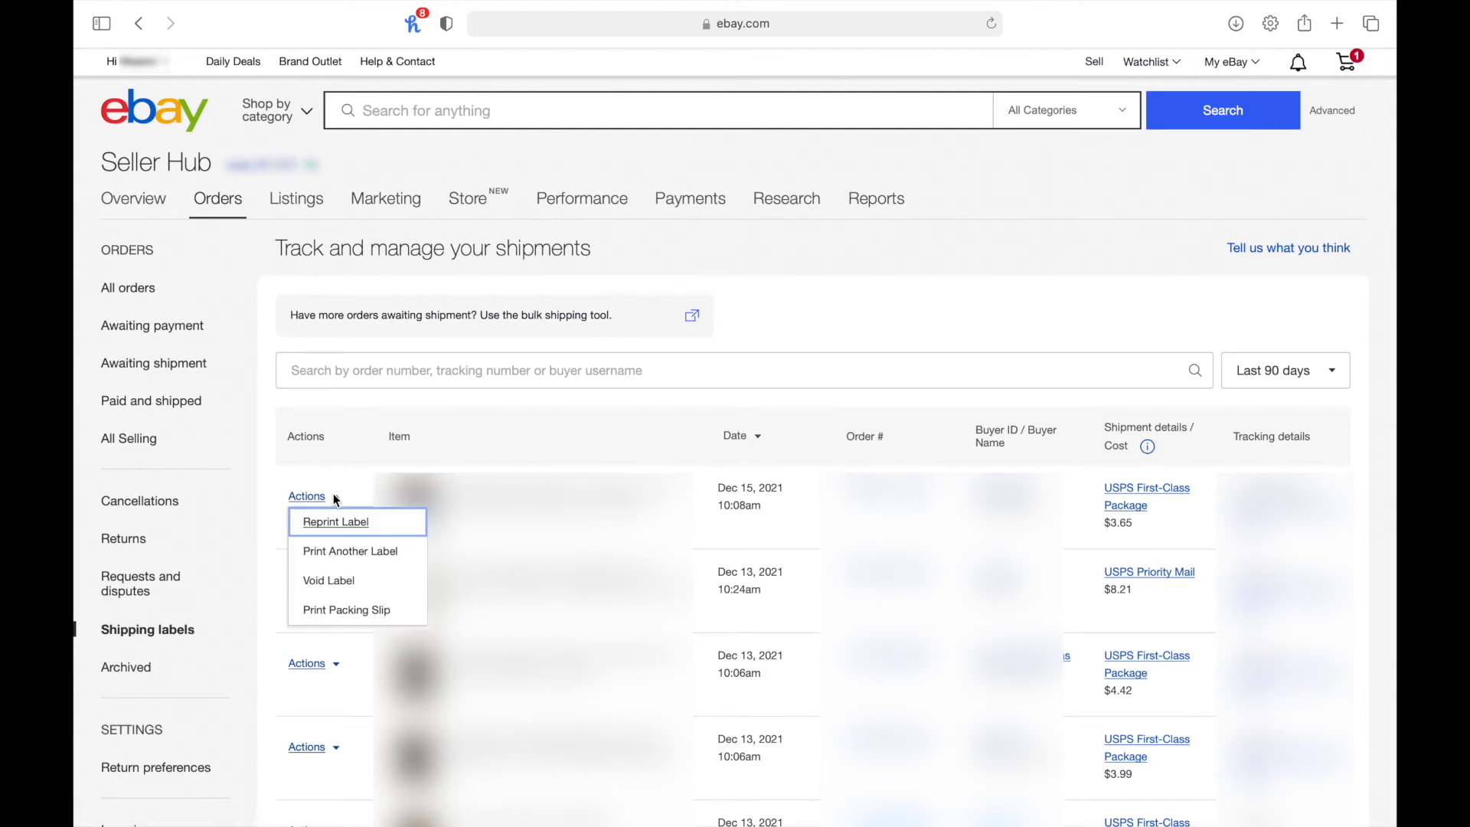
mouse_move(350, 551)
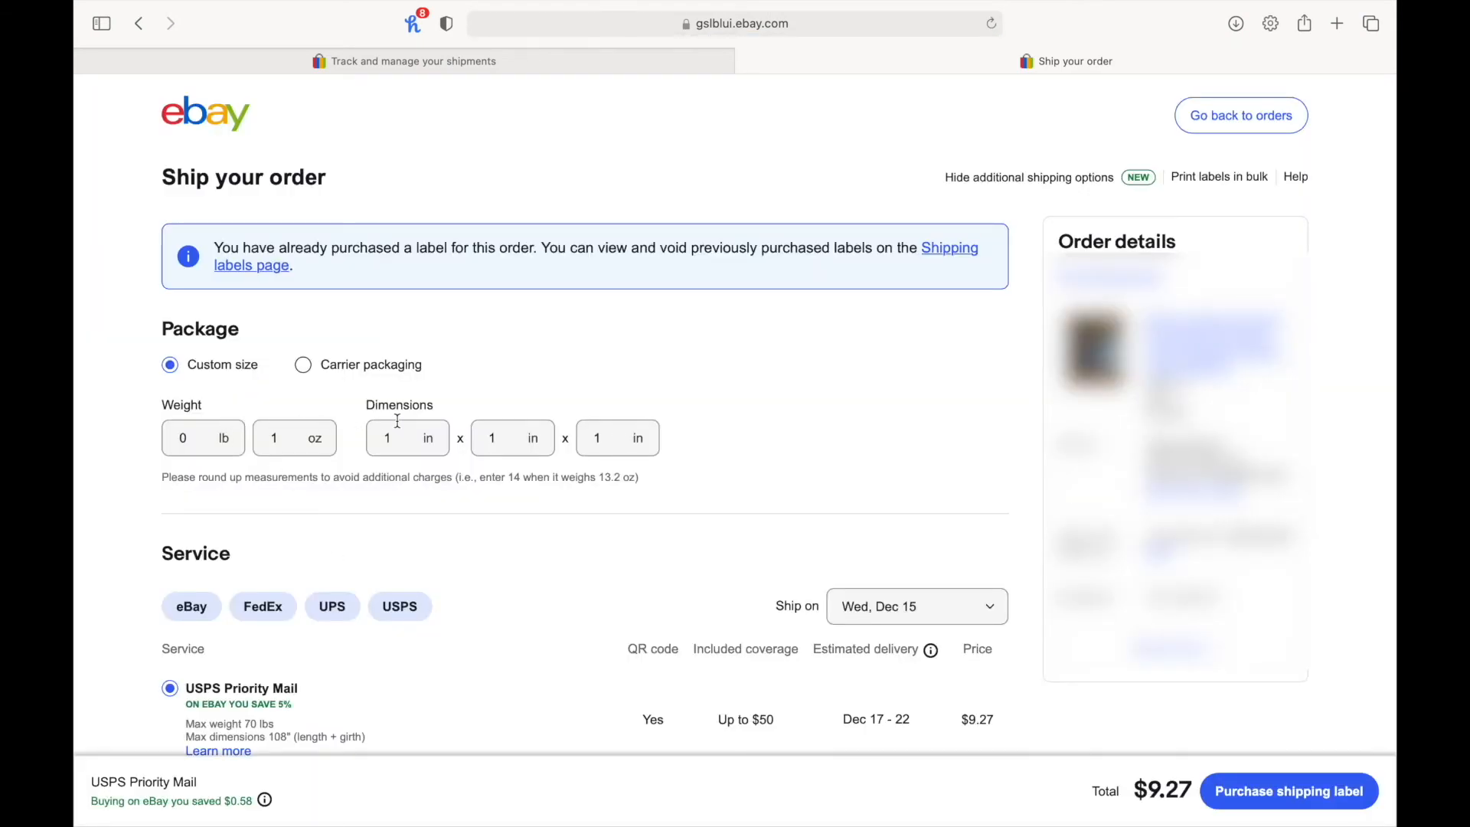
mouse_move(508, 577)
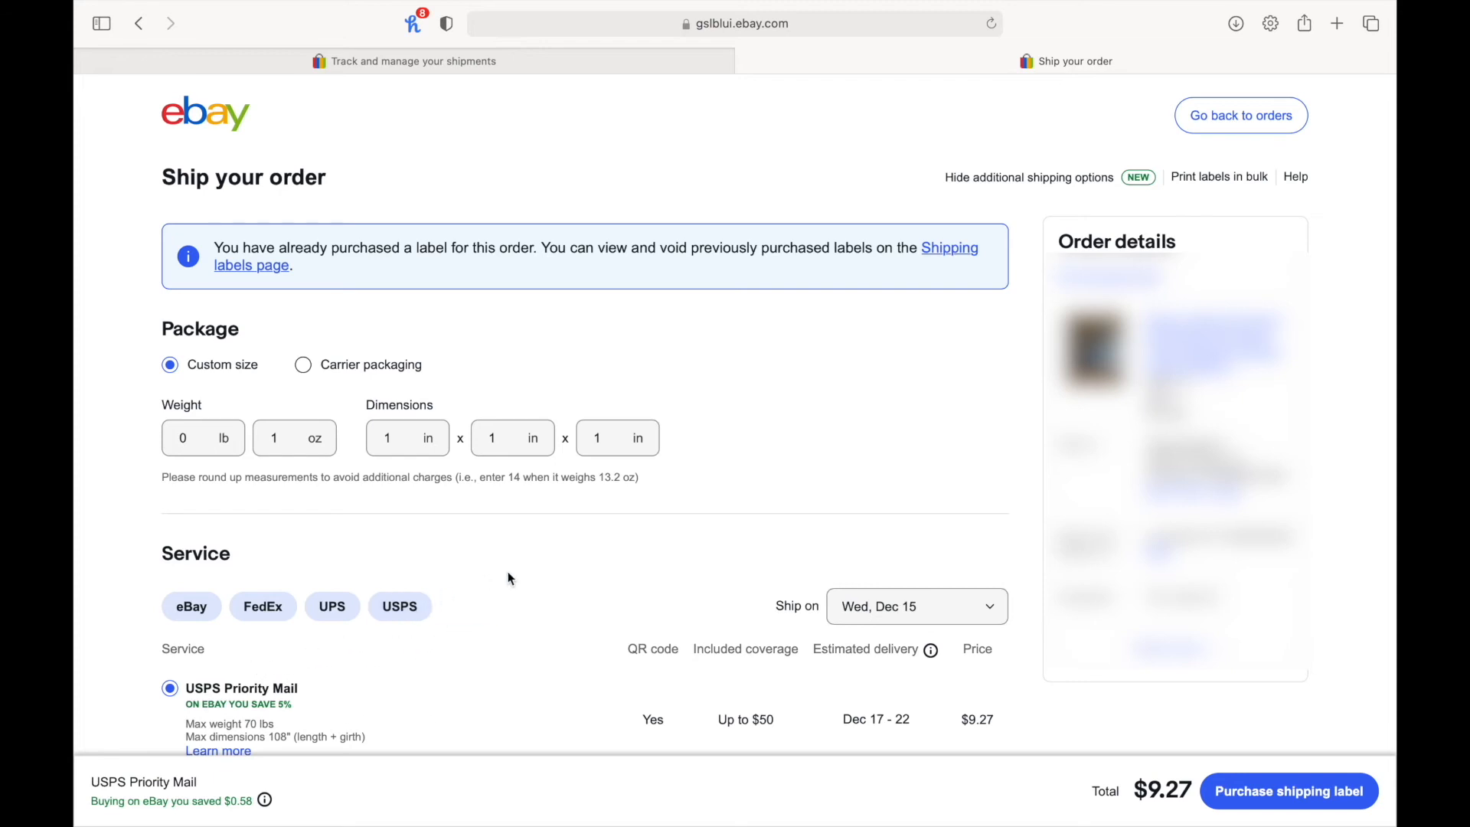